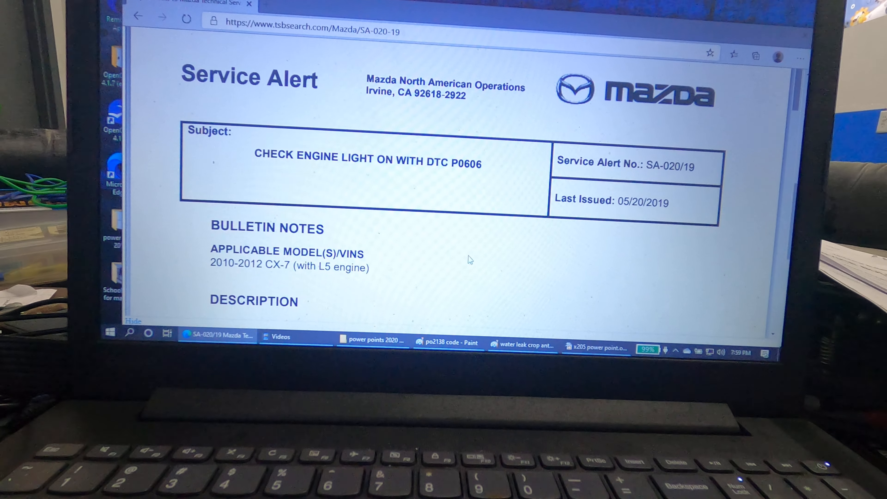
pyautogui.scroll(-3)
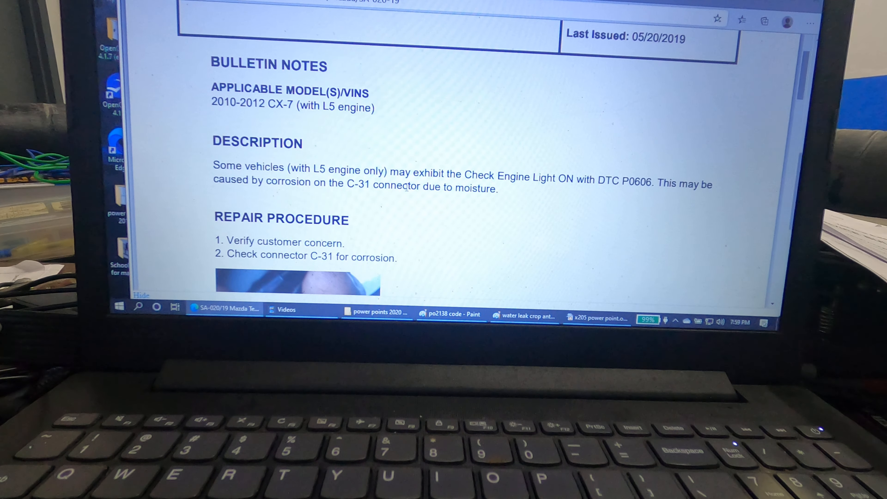
pyautogui.scroll(-3)
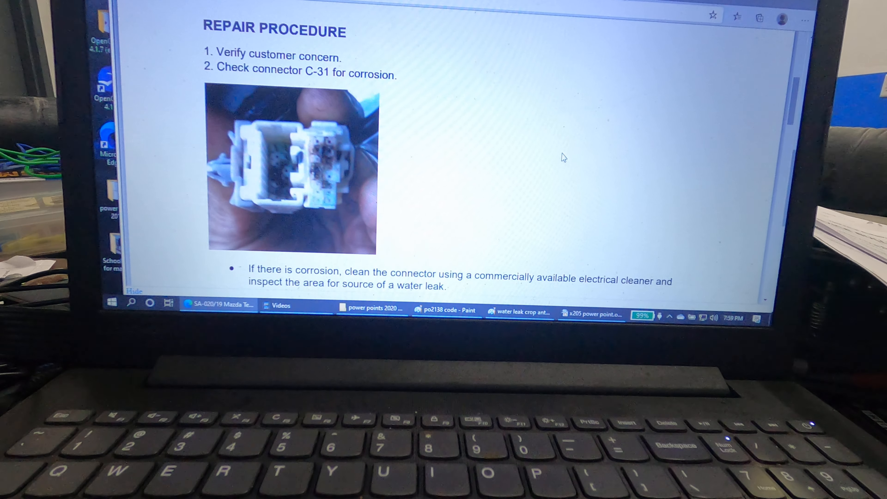
pyautogui.scroll(-3)
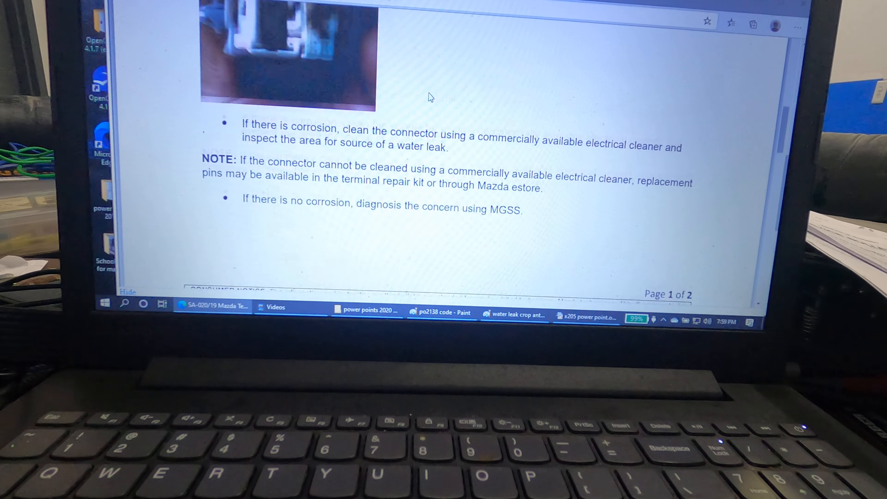
pyautogui.scroll(-3)
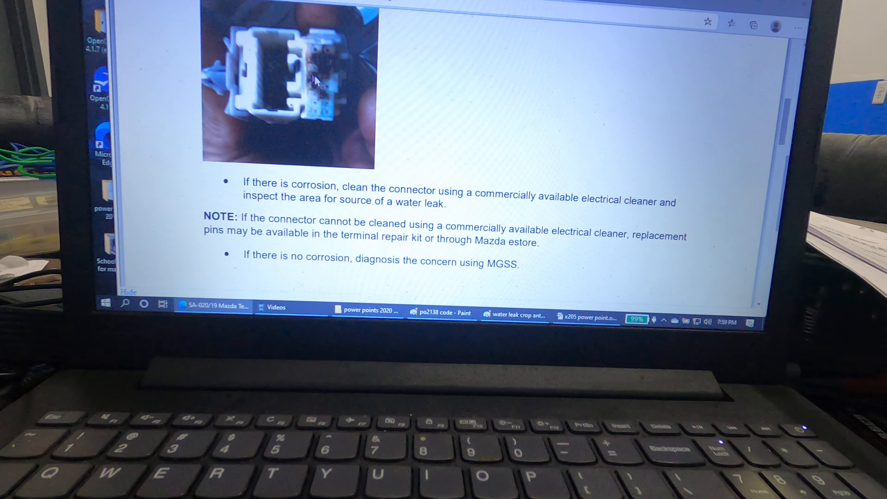